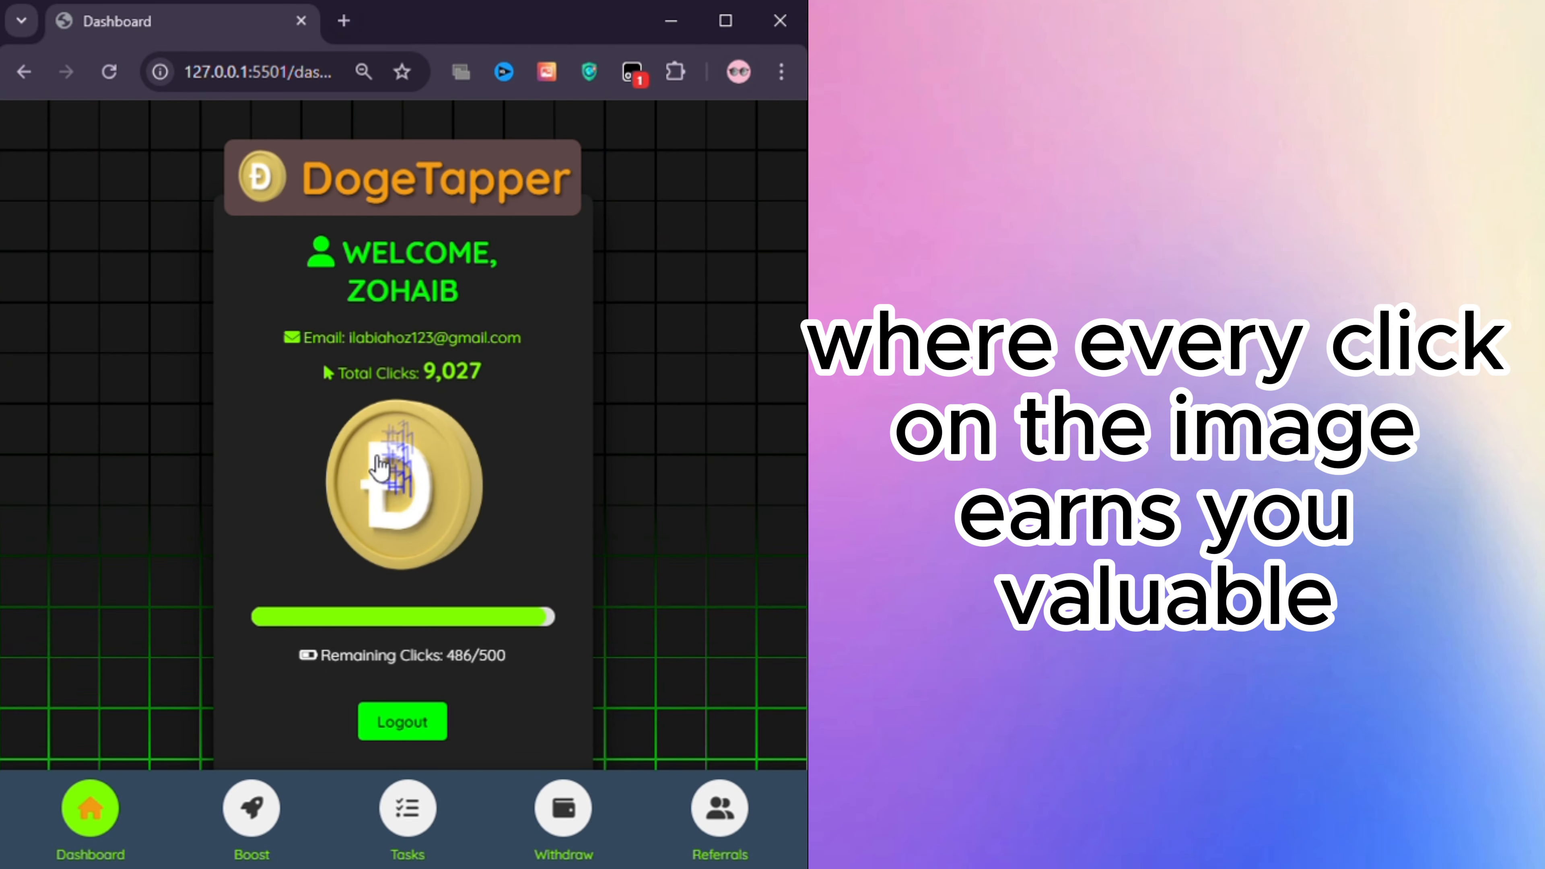
Tap the Dogecoin on the dashboard to earn another click
click(407, 808)
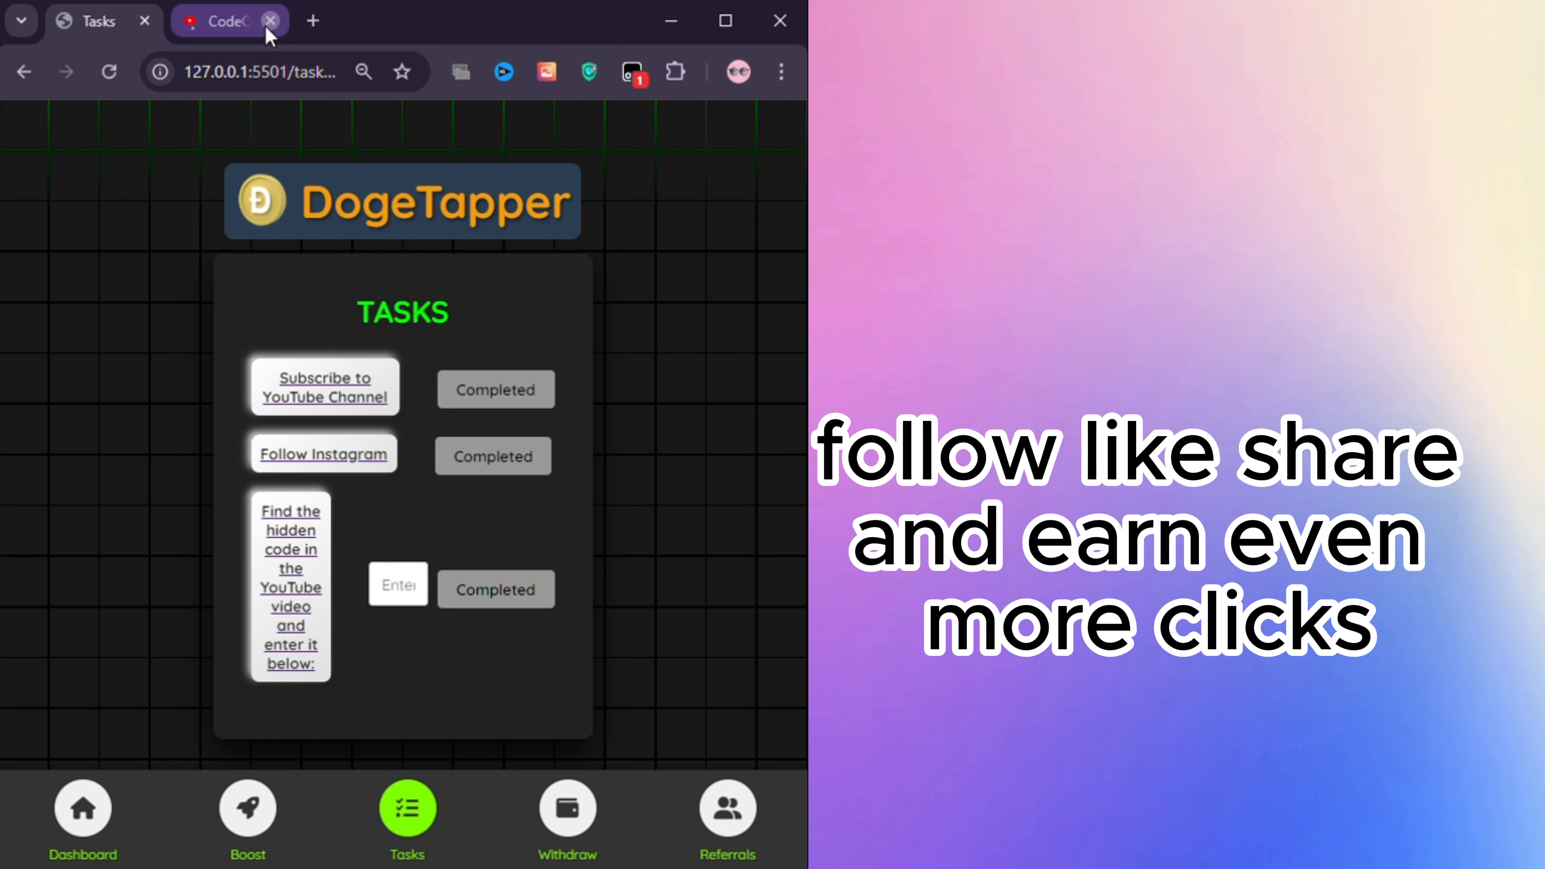
Close the extra browser tab opened by a task, returning to the Tasks page
click(270, 19)
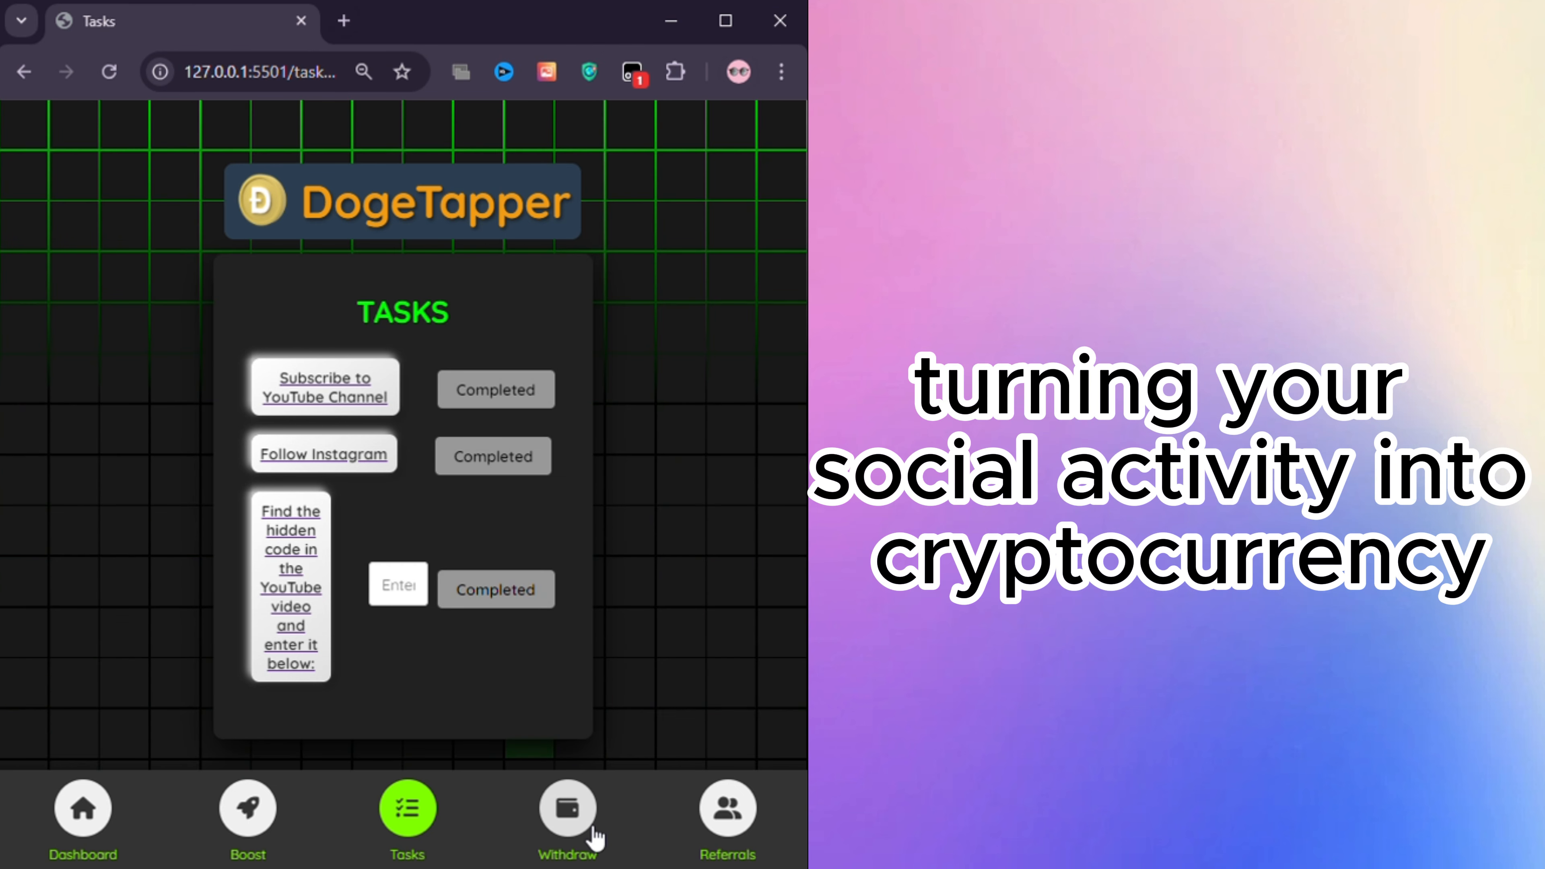
Visit the referrals page from the bottom navigation, then head back toward the dashboard
click(724, 807)
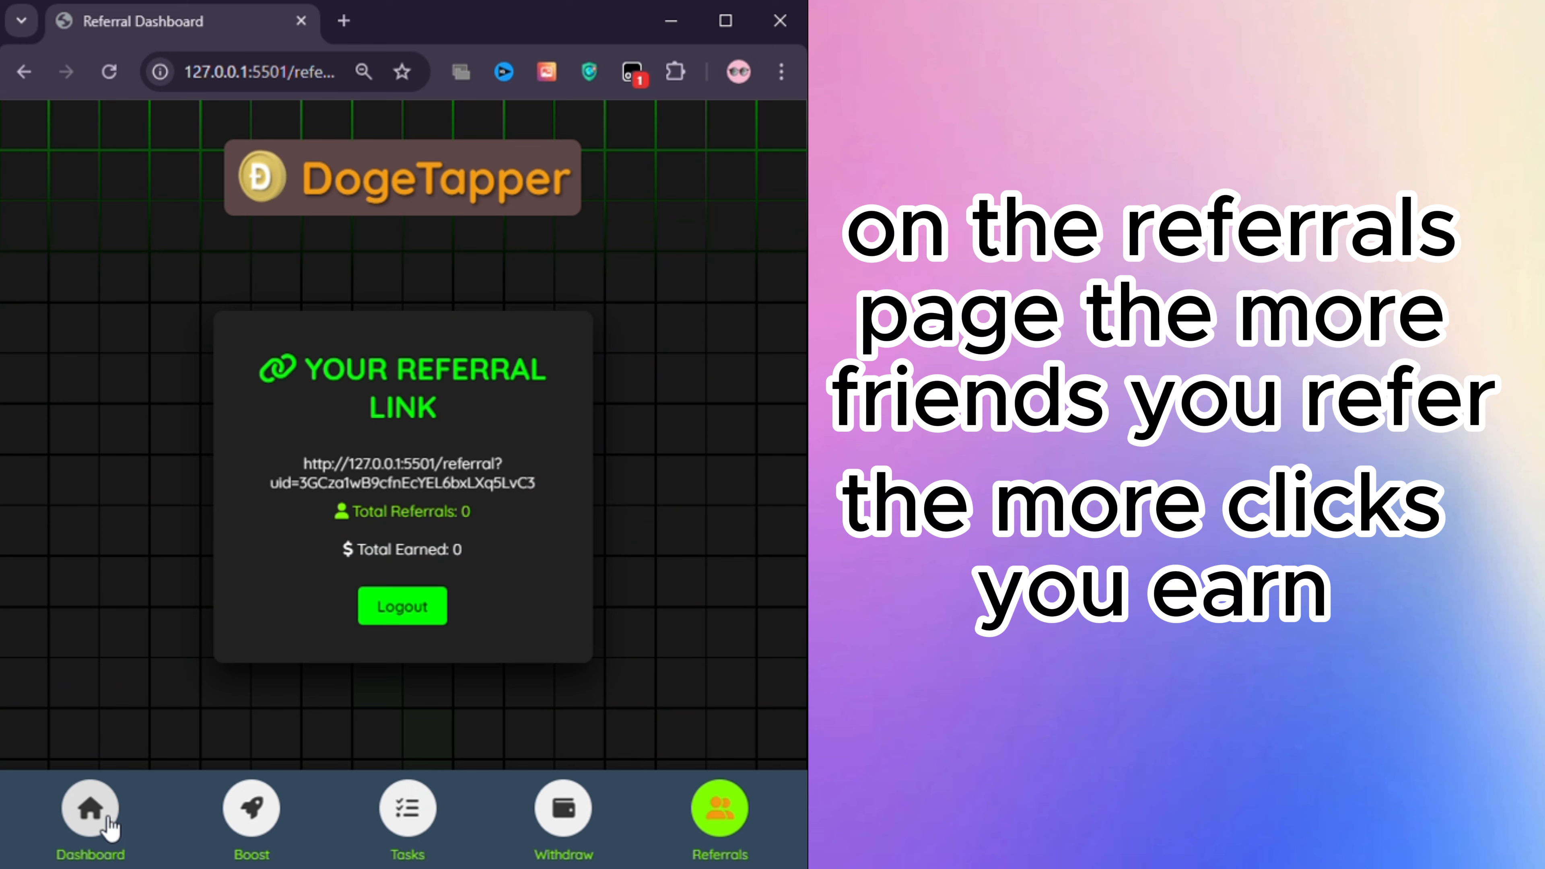
click(88, 811)
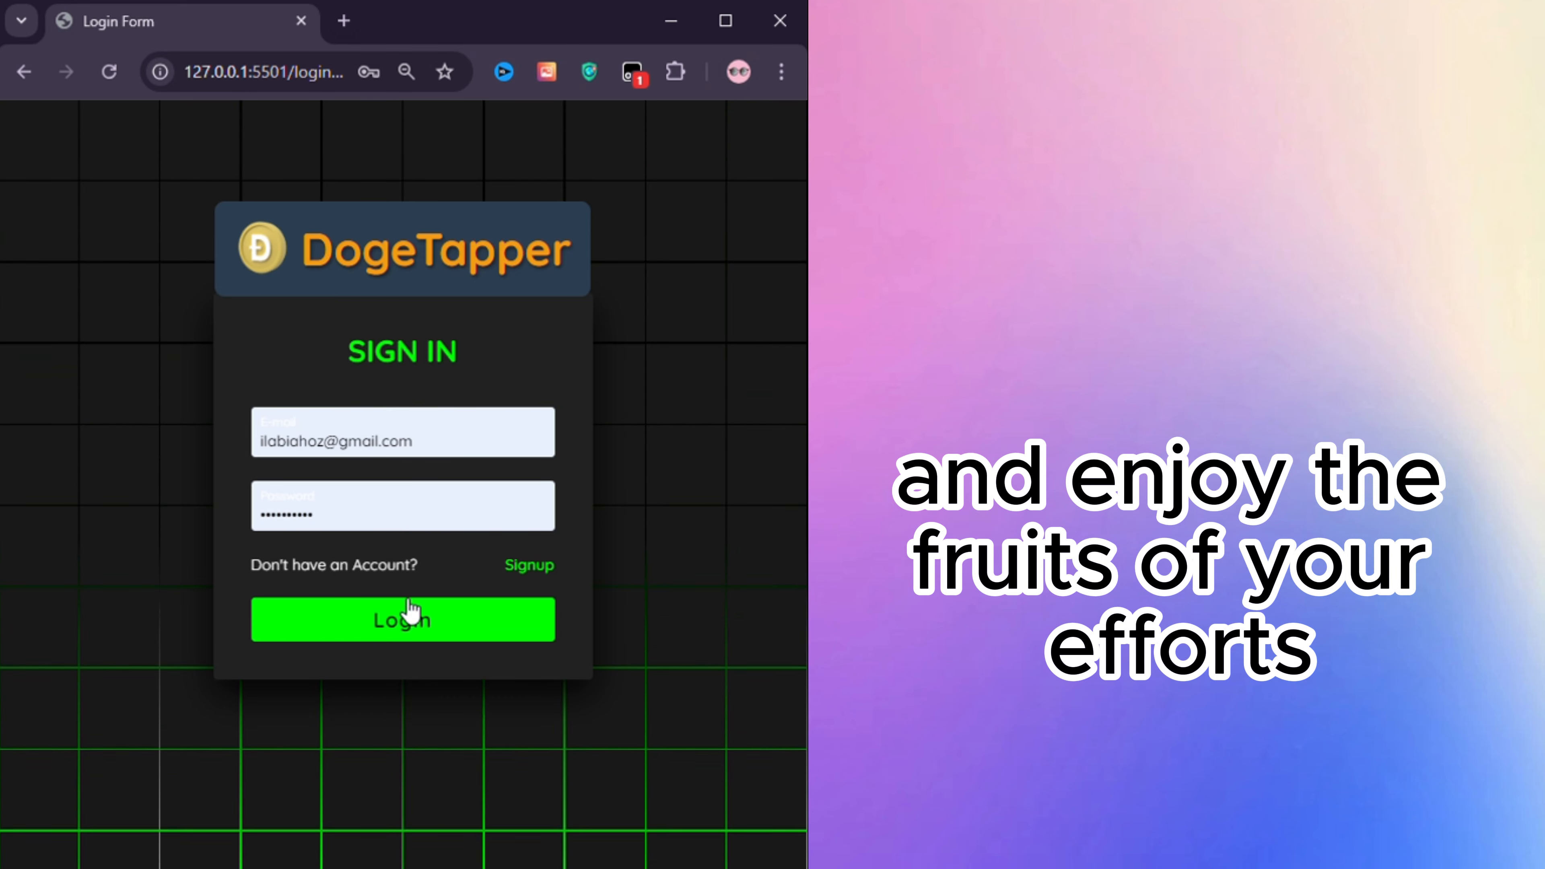
Submit the filled-in email and password to sign in and reach the dashboard
click(402, 619)
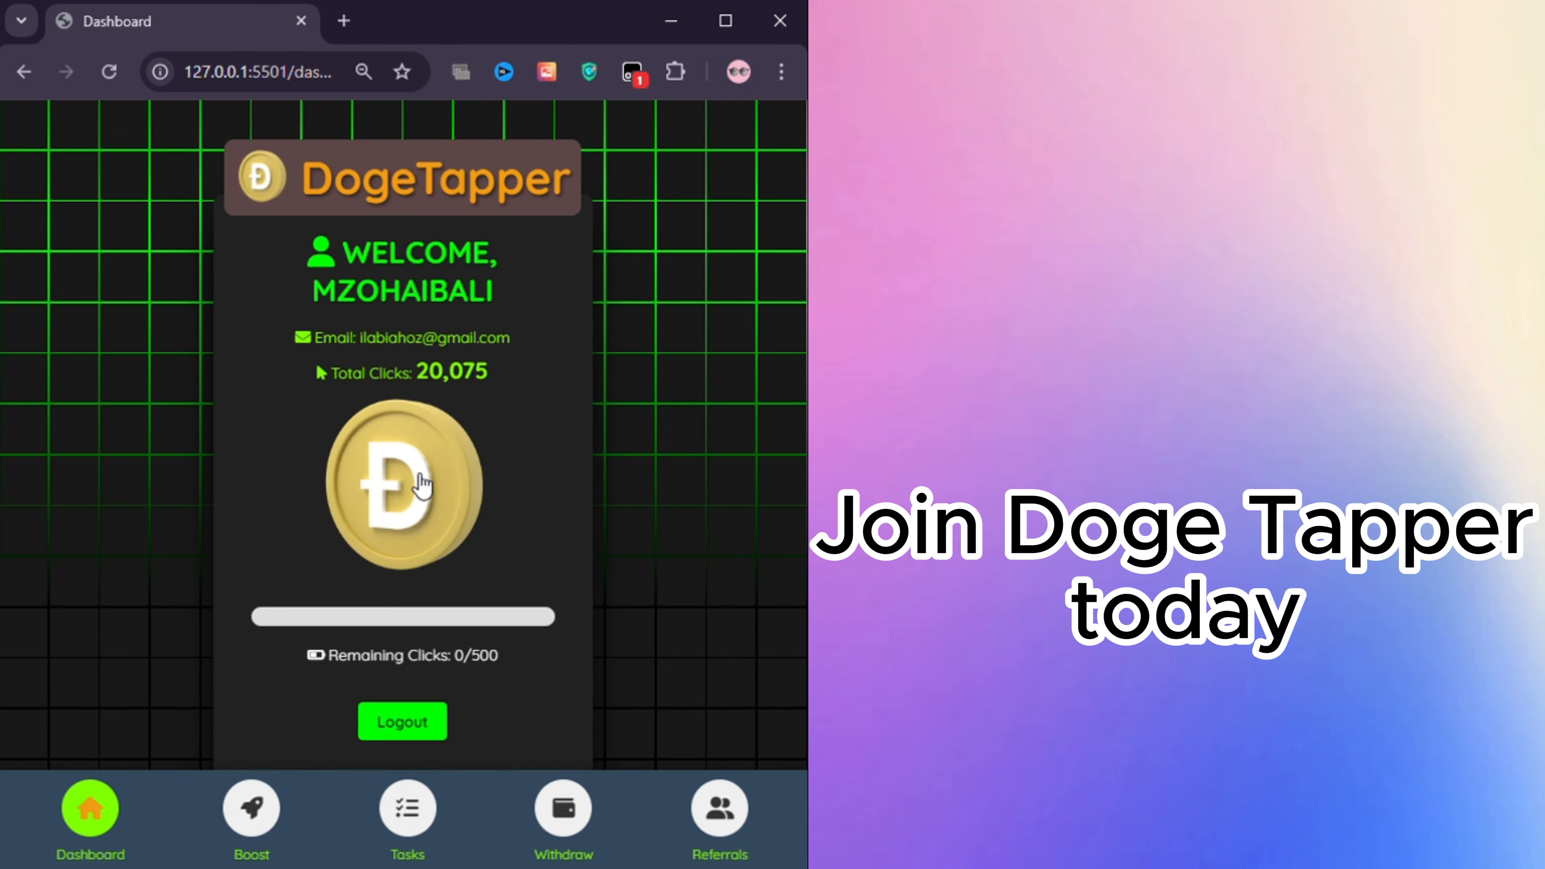
Tap the coin to reach 20,076 clicks, then view the Tasks and Withdraw pages
click(419, 489)
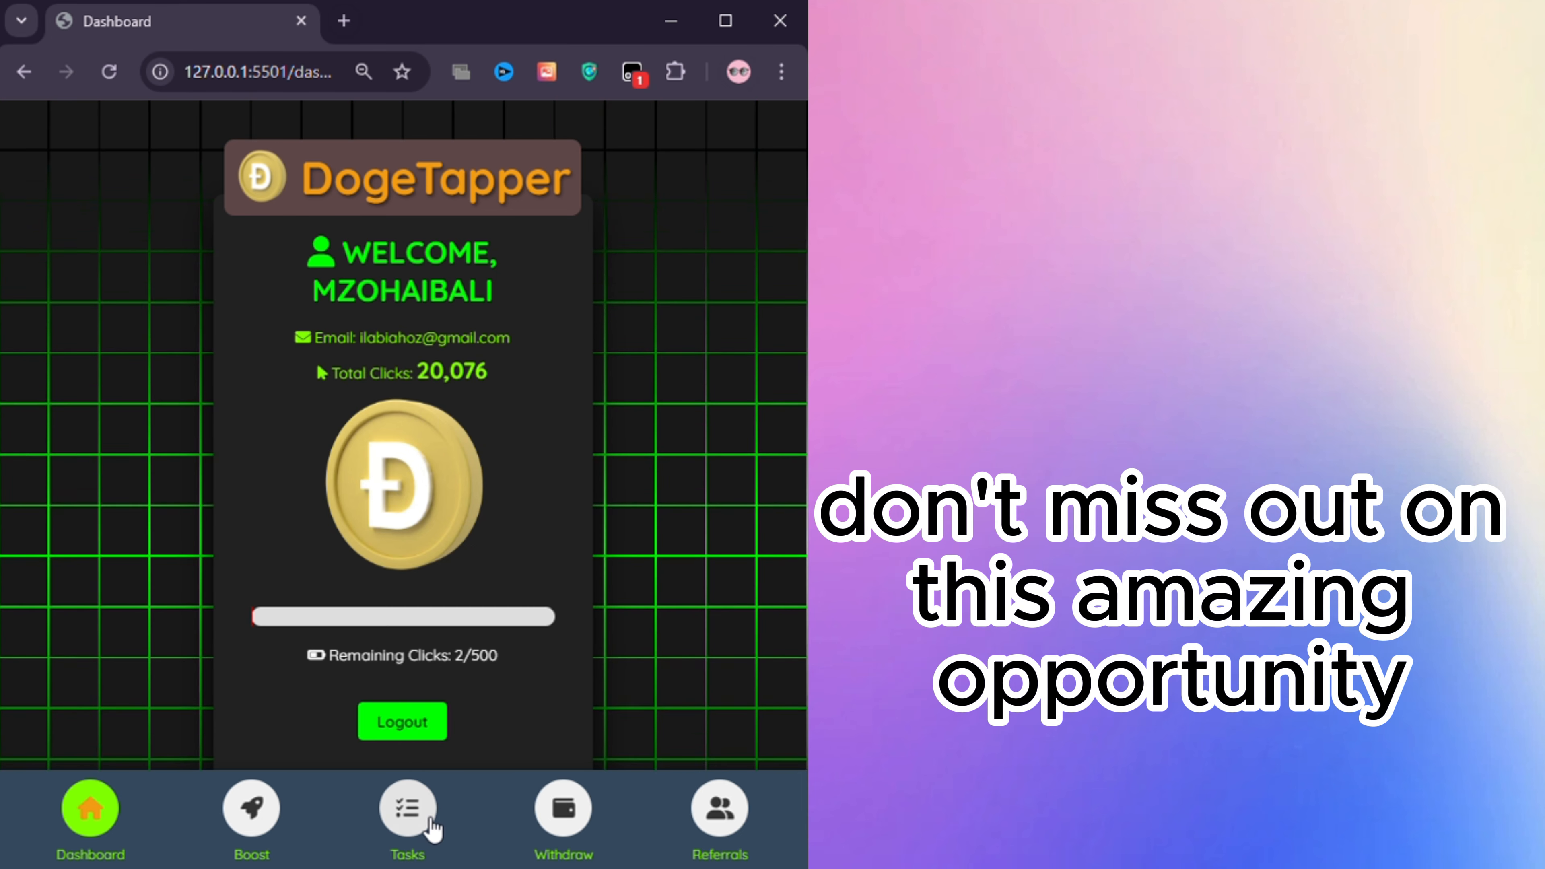
click(406, 809)
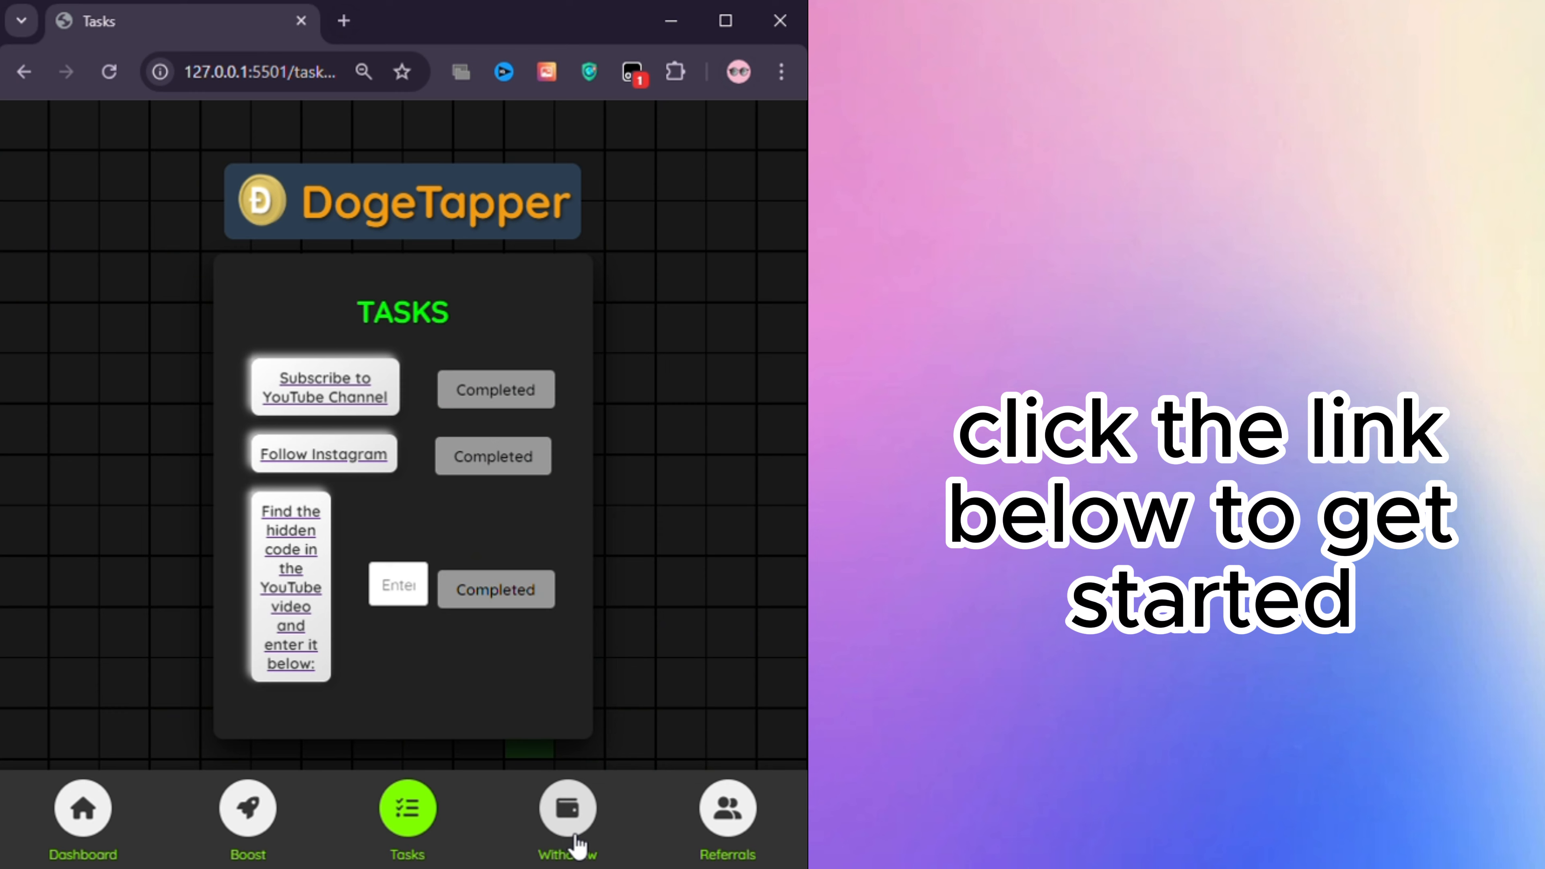
click(565, 809)
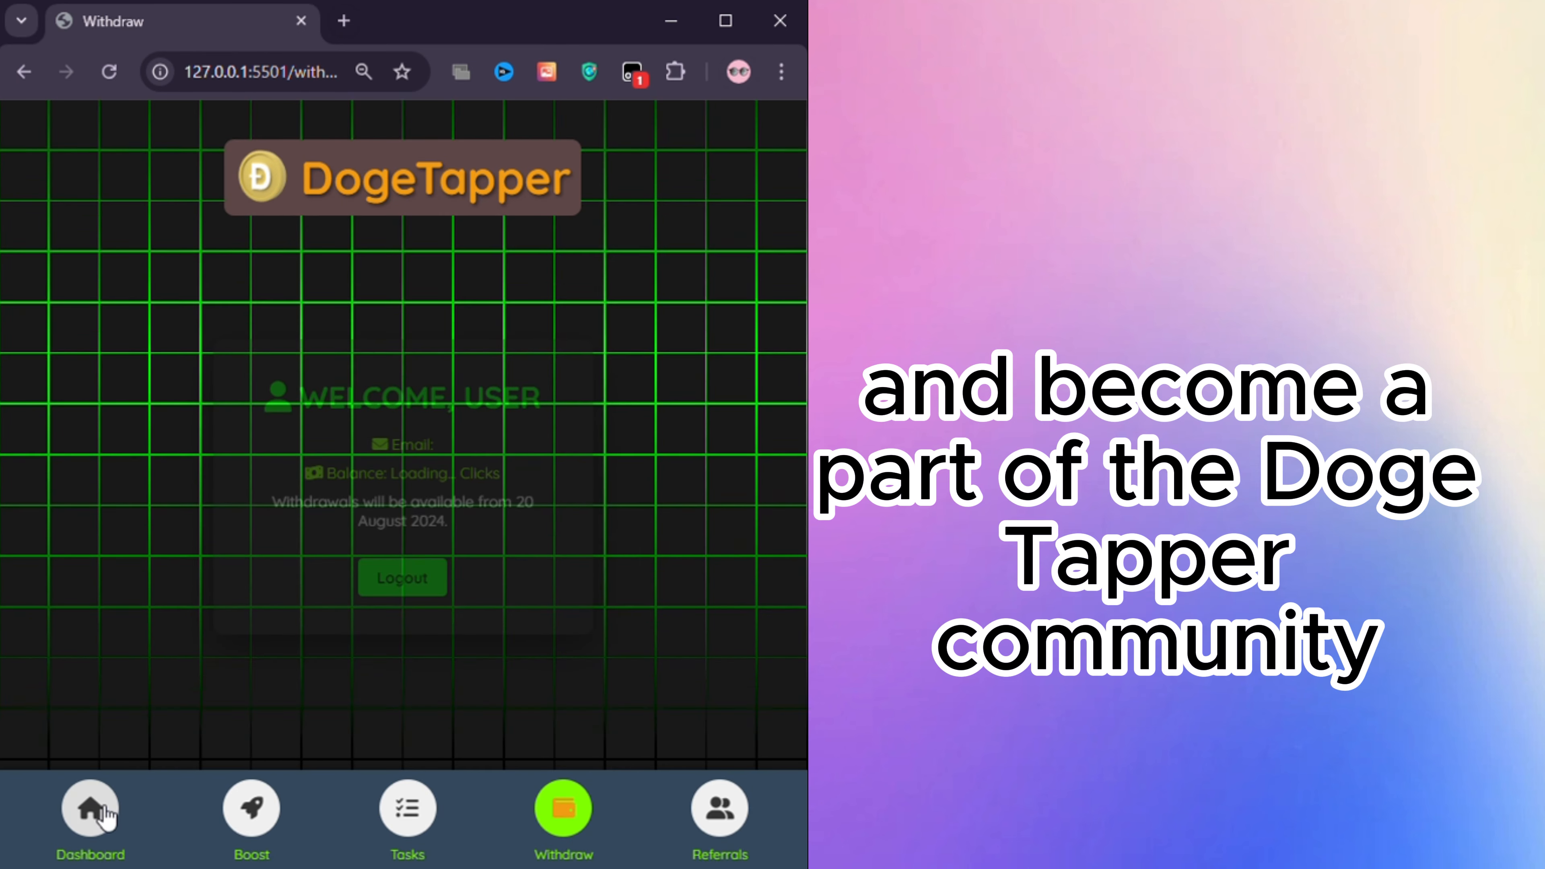